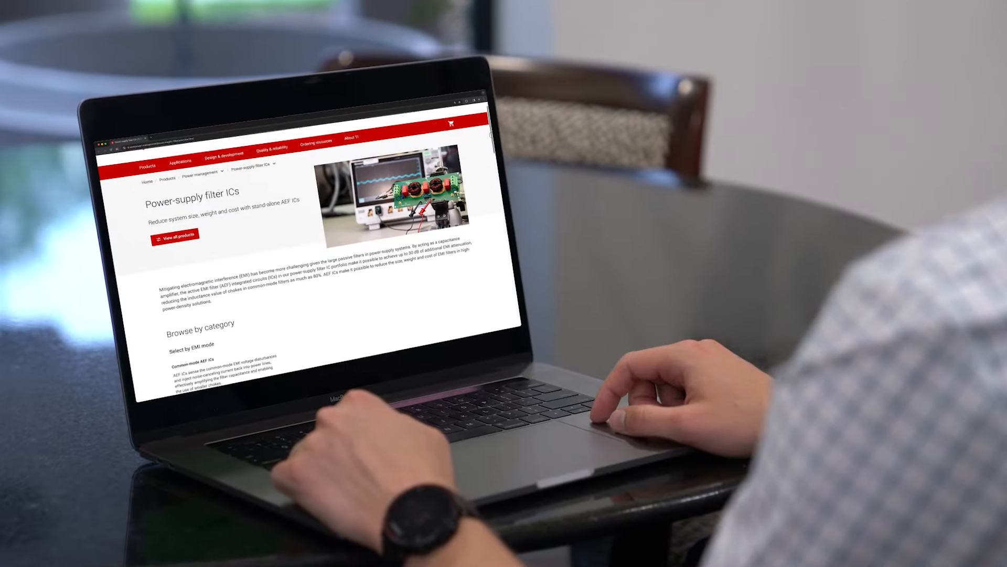
scroll("down", 3)
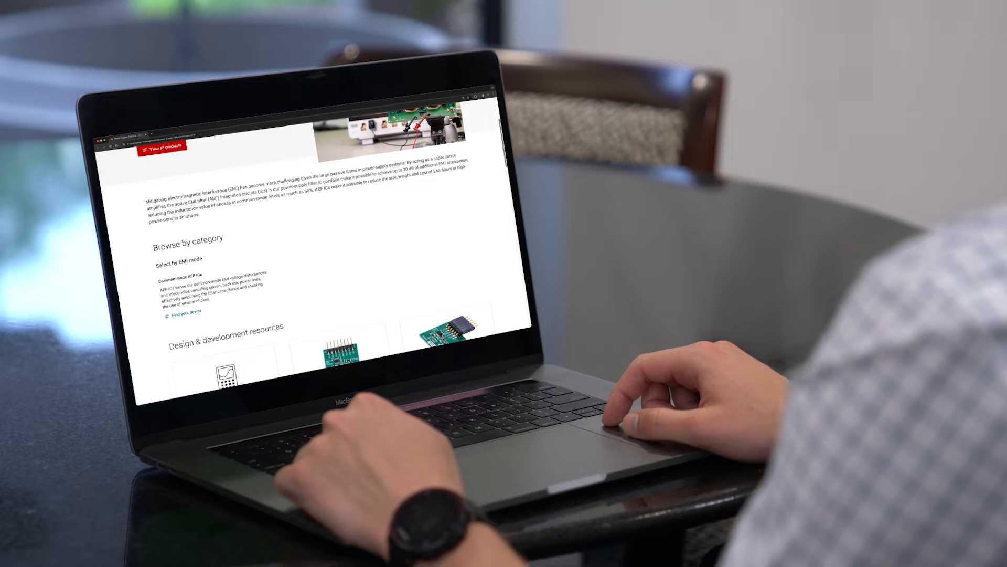